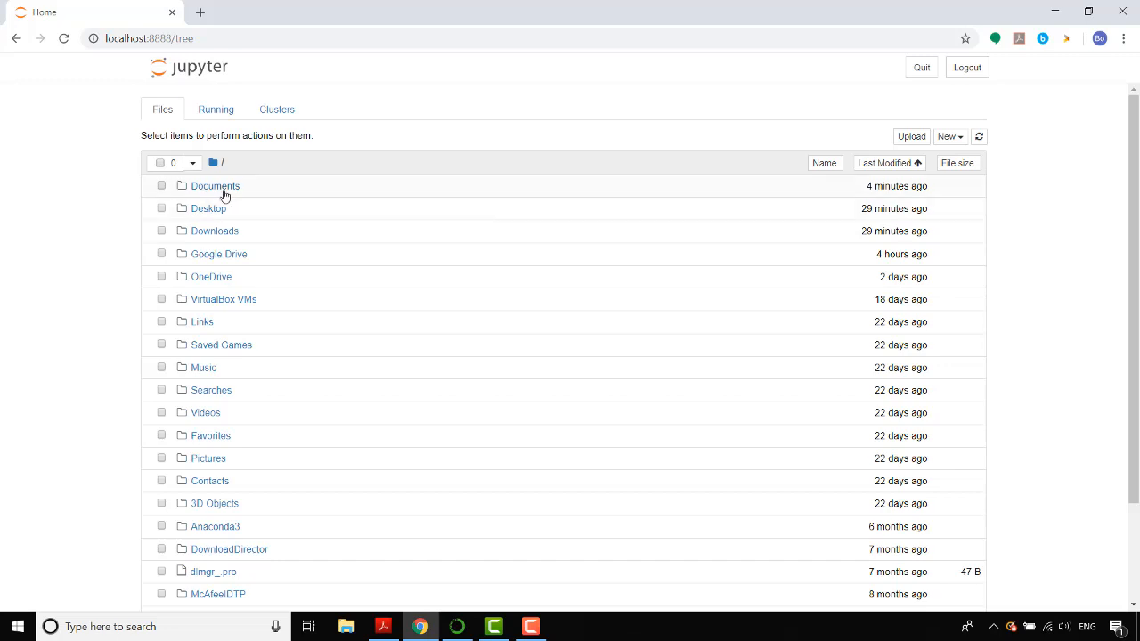
{"action": "mouse_move", "coordinate": [214, 186]}
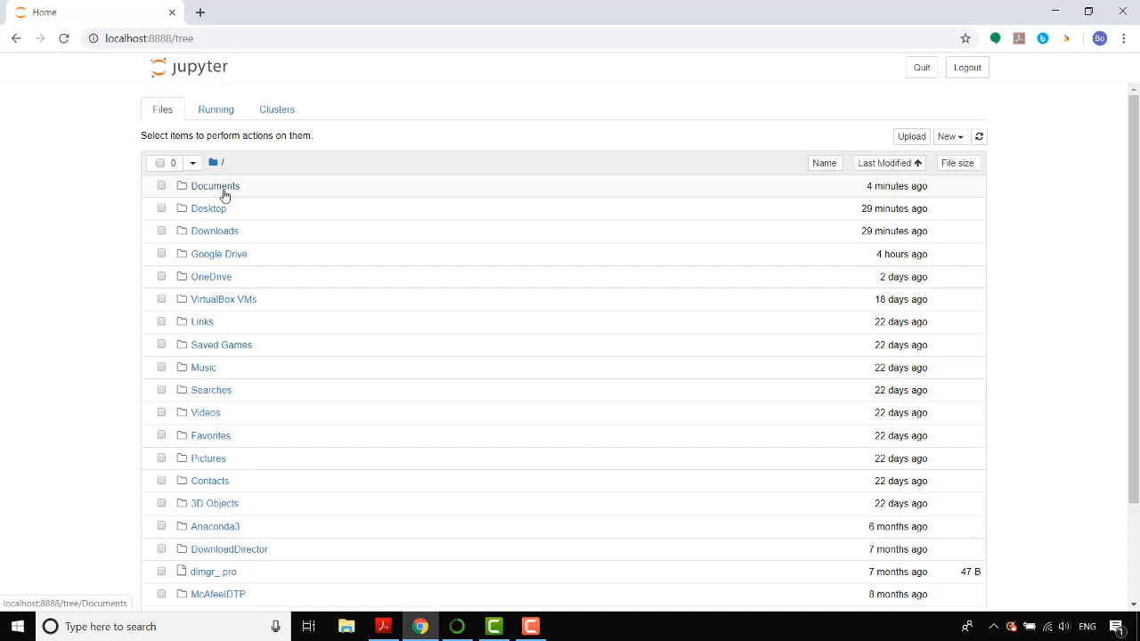
Navigate the Jupyter file browser into the Documents folder
{"action": "left_click", "coordinate": [214, 185]}
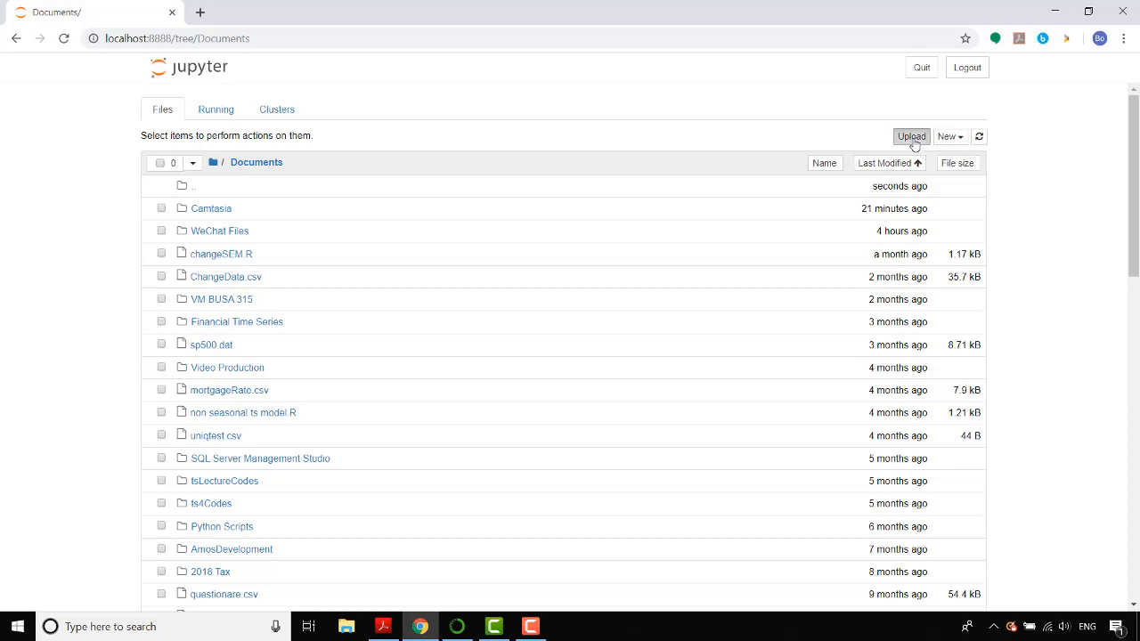
Upload FBOne.csv from Downloads > DataFiles into the Documents folder
{"action": "left_click", "coordinate": [910, 136]}
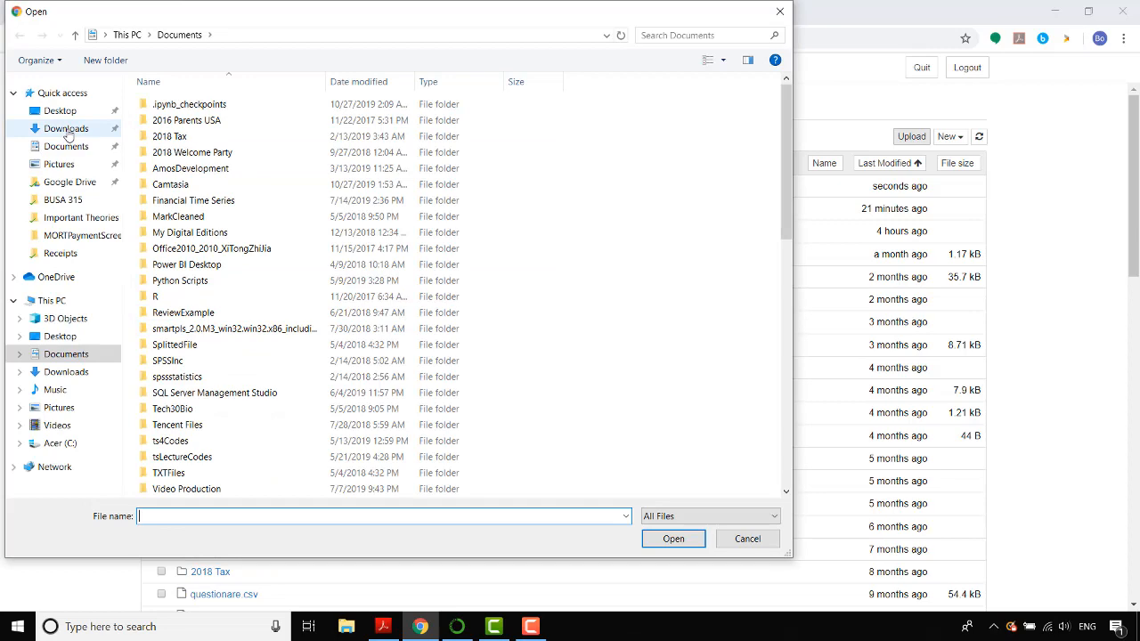
{"action": "left_click", "coordinate": [68, 129]}
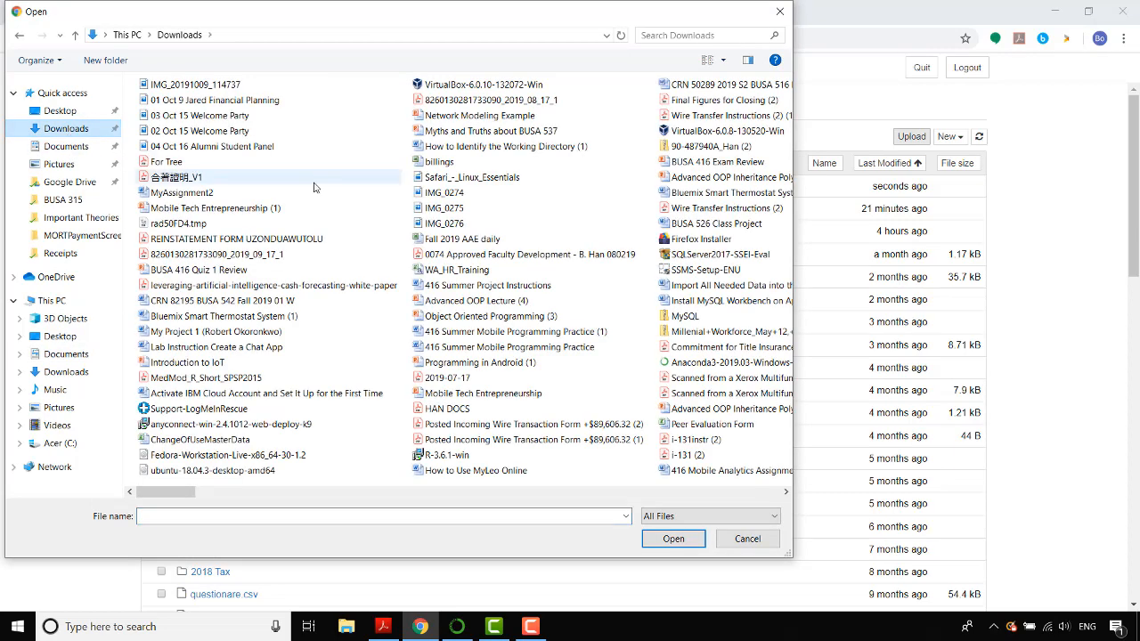
{"action": "left_click", "coordinate": [783, 493]}
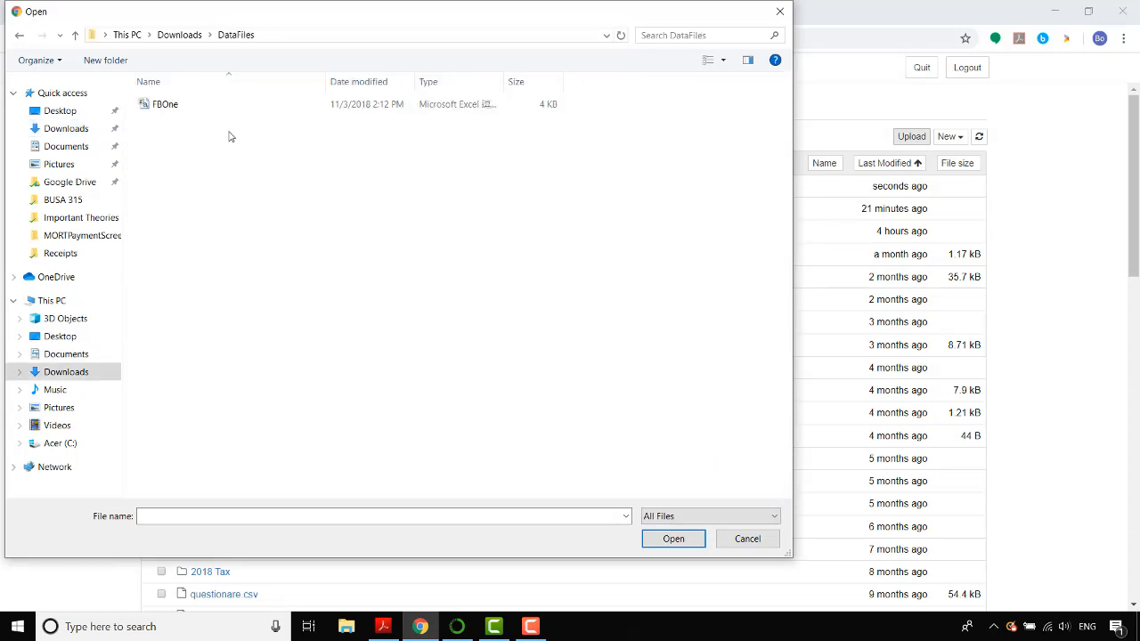
{"action": "left_click", "coordinate": [673, 538]}
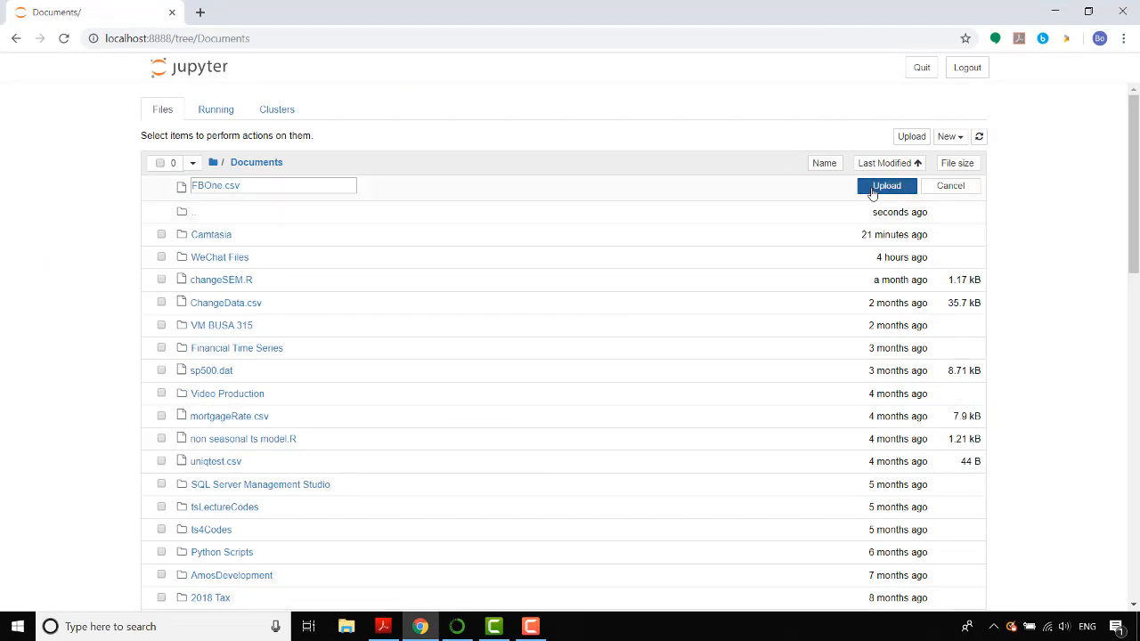
{"action": "left_click", "coordinate": [887, 185]}
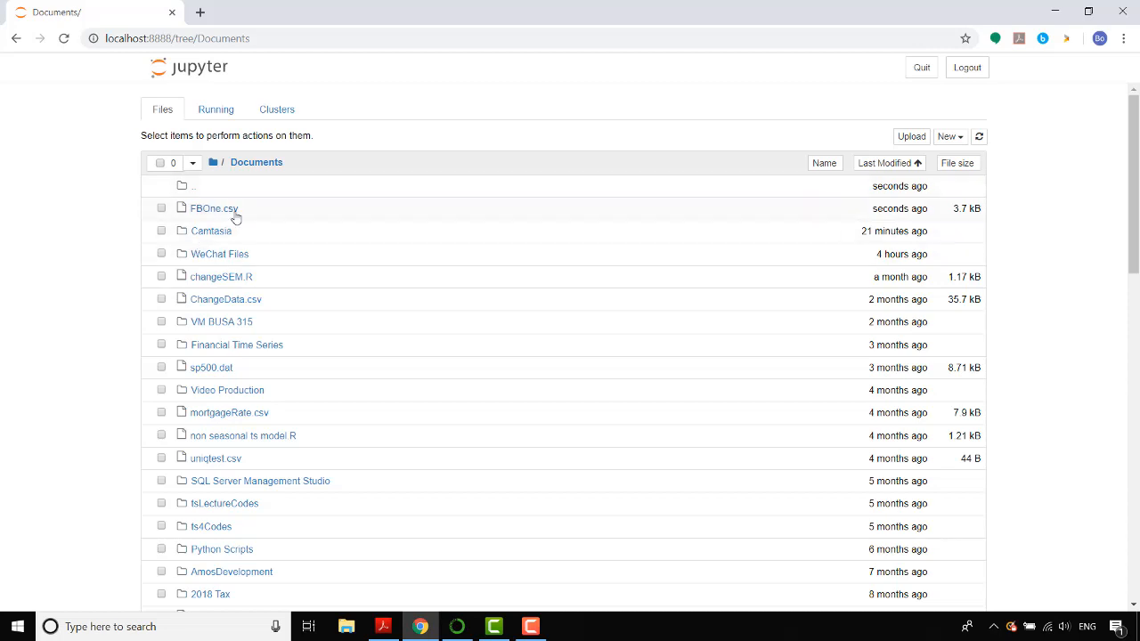
{"action": "mouse_move", "coordinate": [263, 219]}
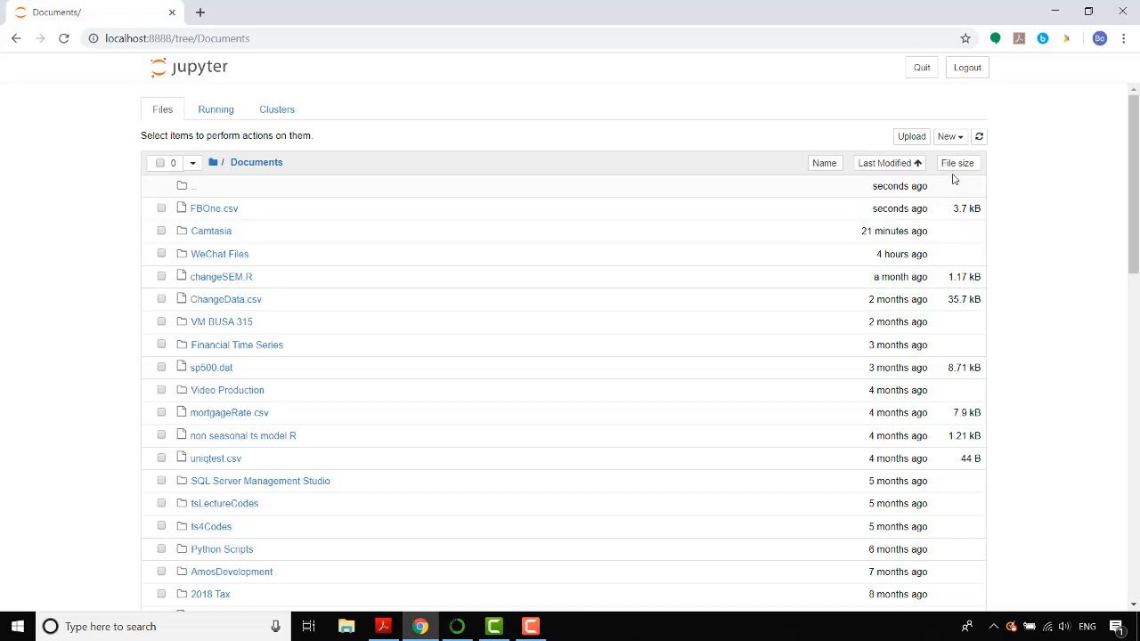
Create a new Python 3 notebook in Documents and save it
{"action": "left_click", "coordinate": [947, 135]}
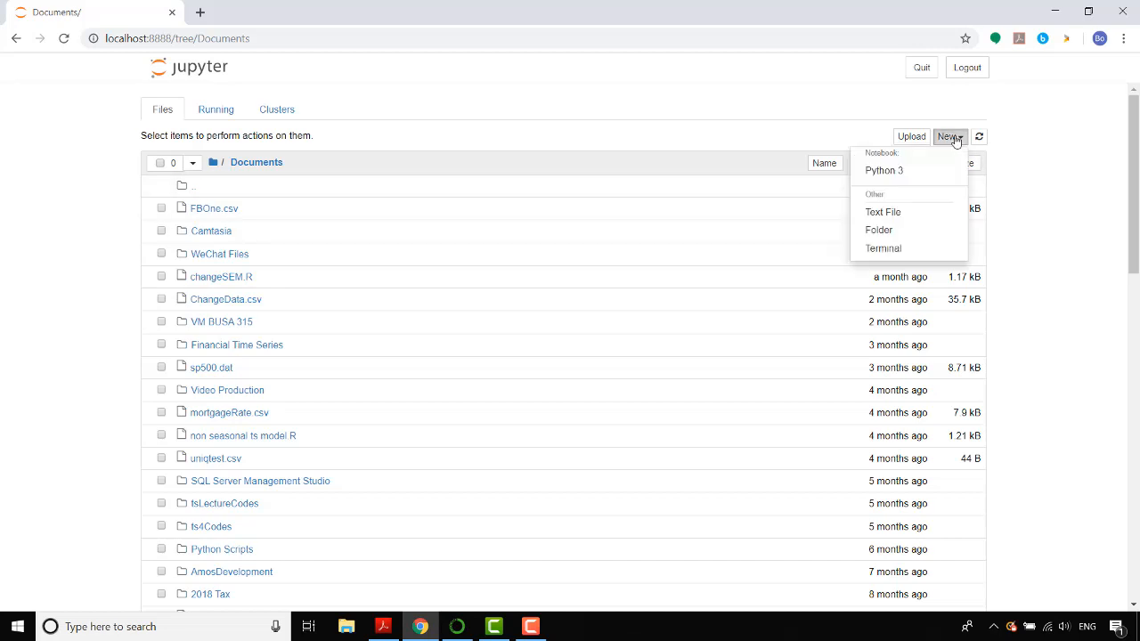
{"action": "left_click", "coordinate": [883, 171]}
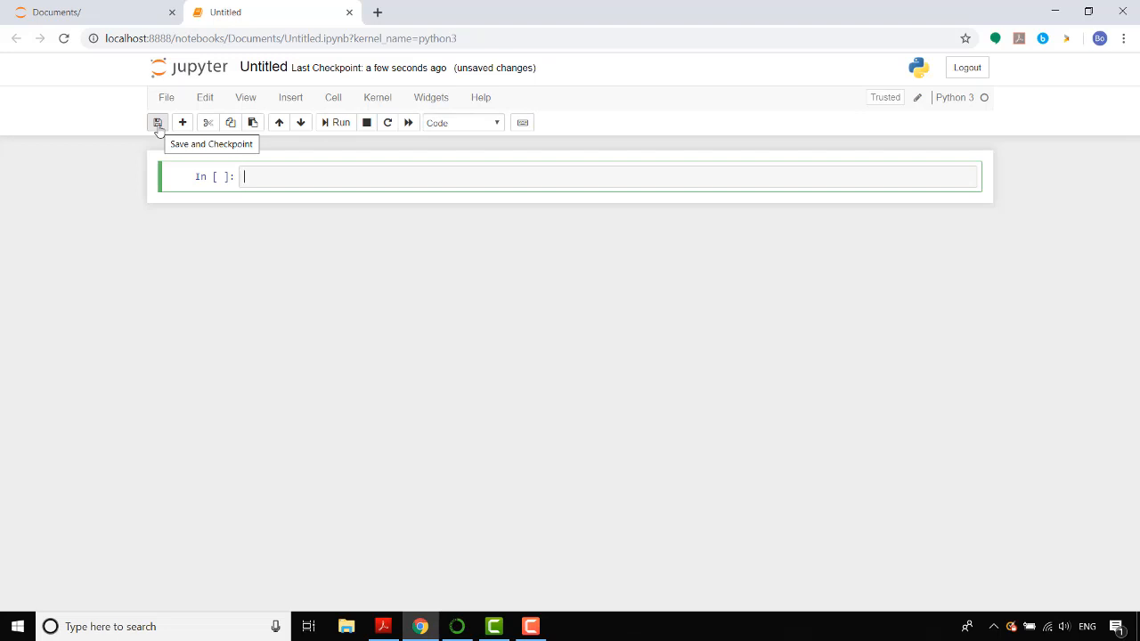
{"action": "left_click", "coordinate": [157, 121]}
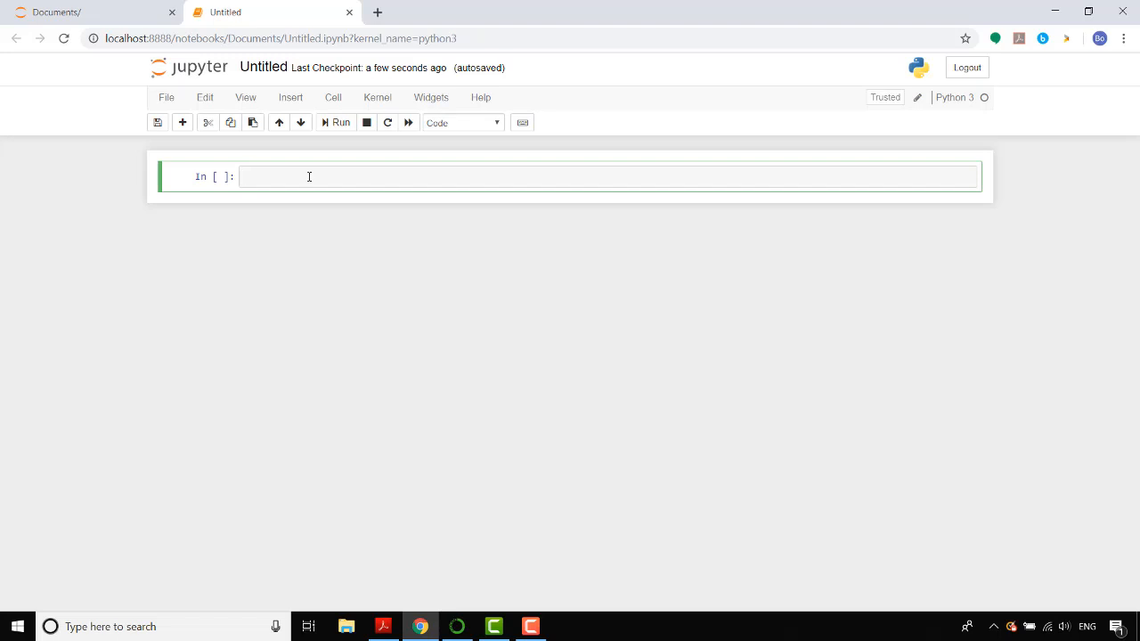
Write code importing pandas and starting df=pd.read_csv() in the first cell
{"action": "type", "text": "imp"}
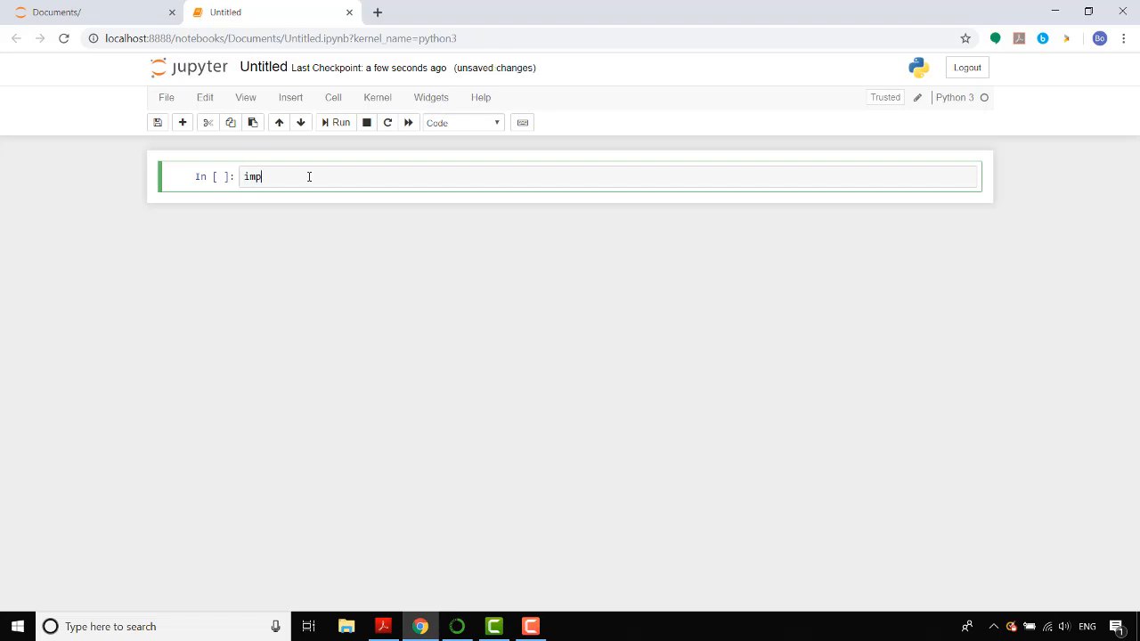
{"action": "type", "text": "ort"}
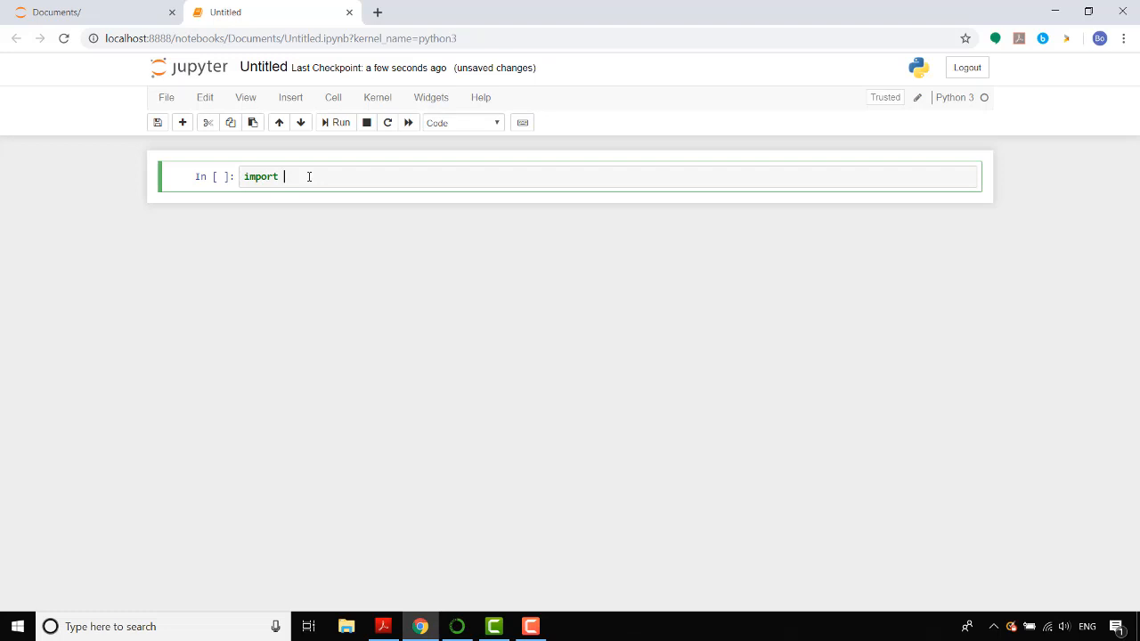
{"action": "type", "text": "pandas as p"}
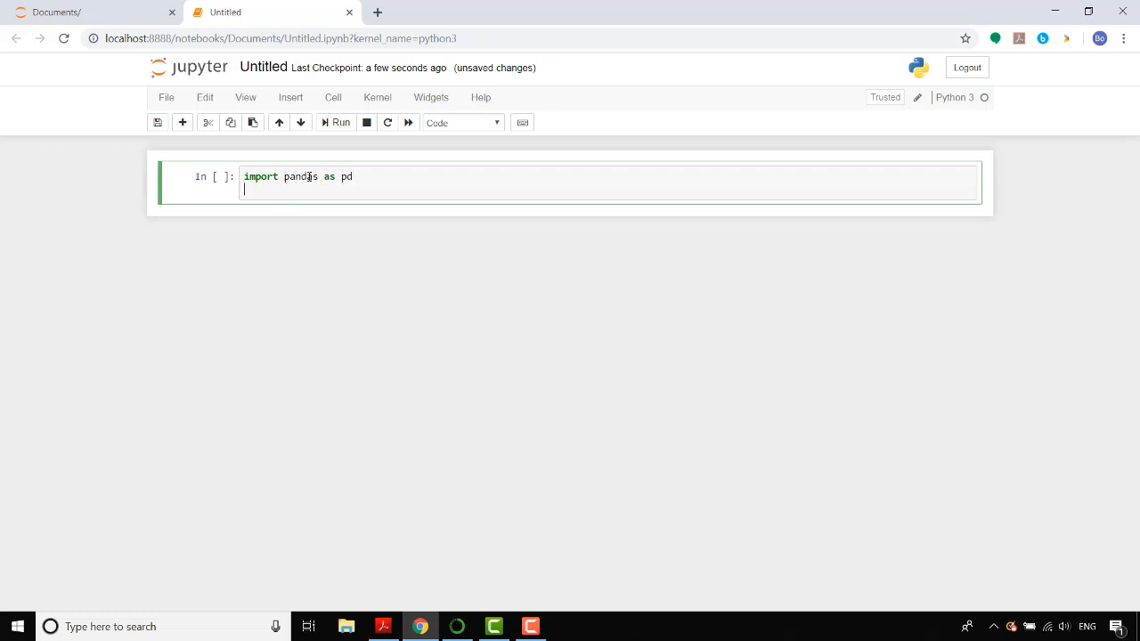
{"action": "type", "text": "df=d"}
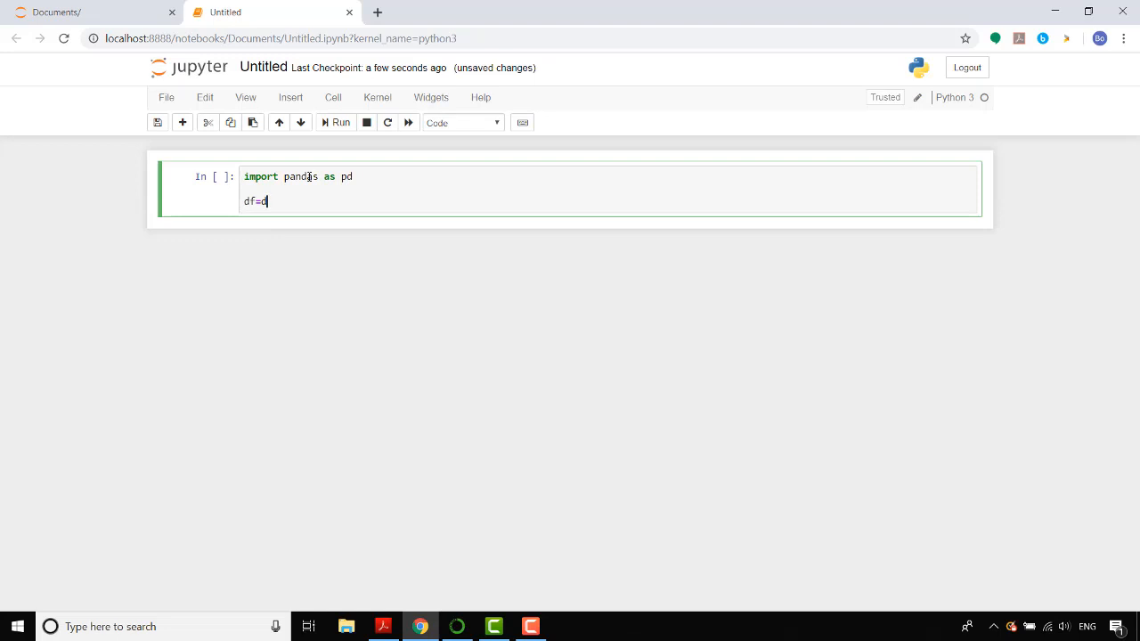
{"action": "type", "text": "pd.rea"}
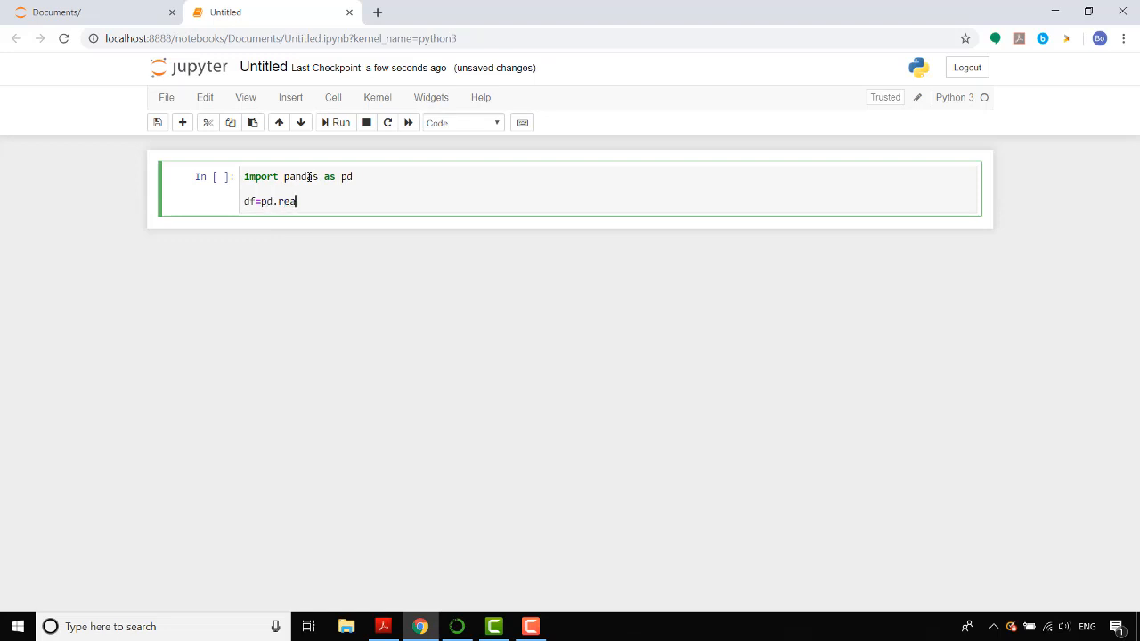
{"action": "type", "text": "d_cs"}
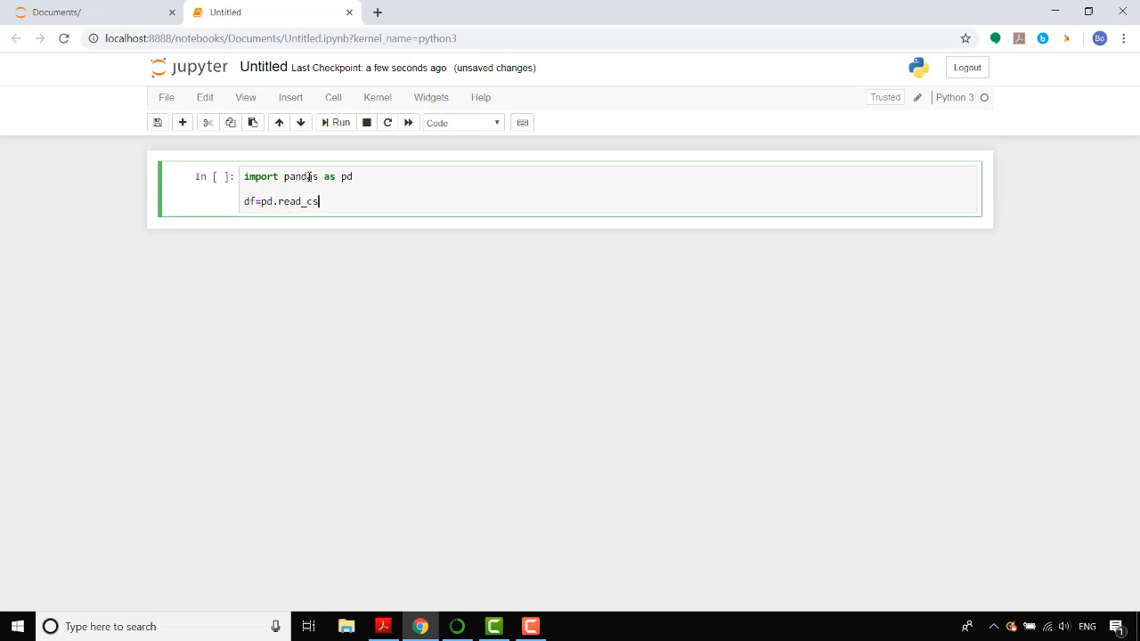
{"action": "type", "text": "v()"}
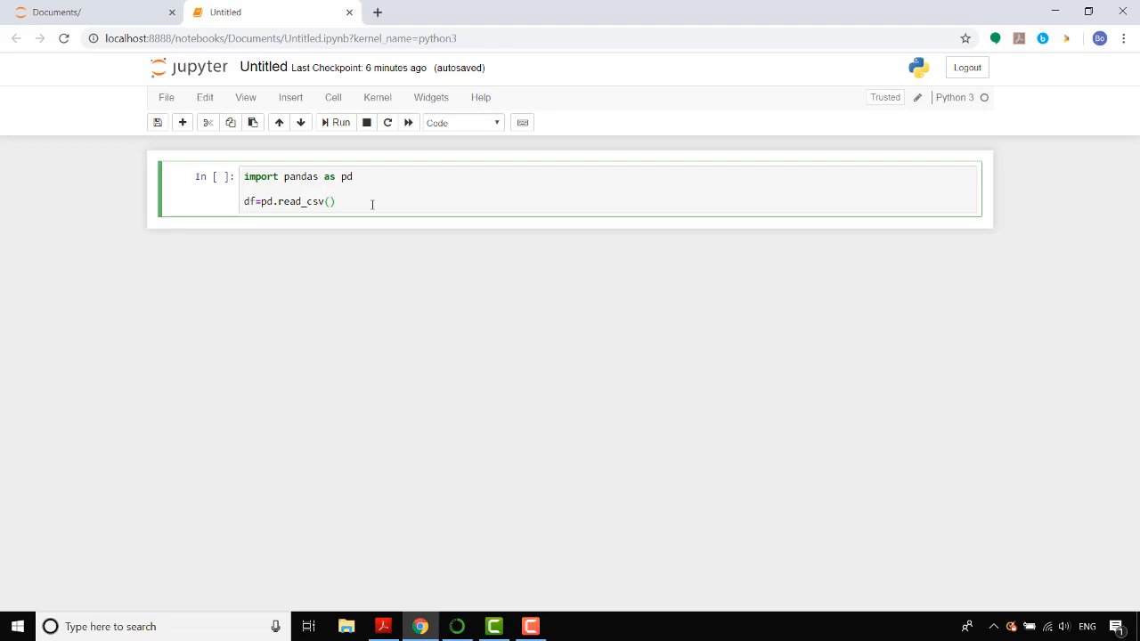
Complete the call as df=pd.read_csv("FBOne.csv",sep=",") so df holds the CSV data
{"action": "type", "text": "\"\""}
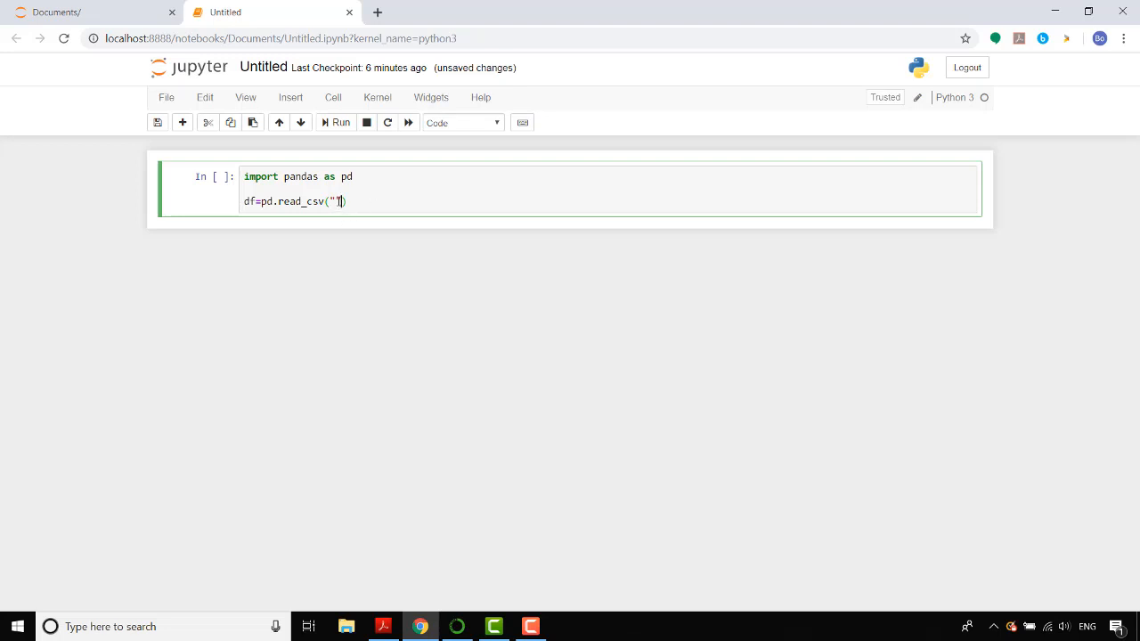
{"action": "type", "text": "r"}
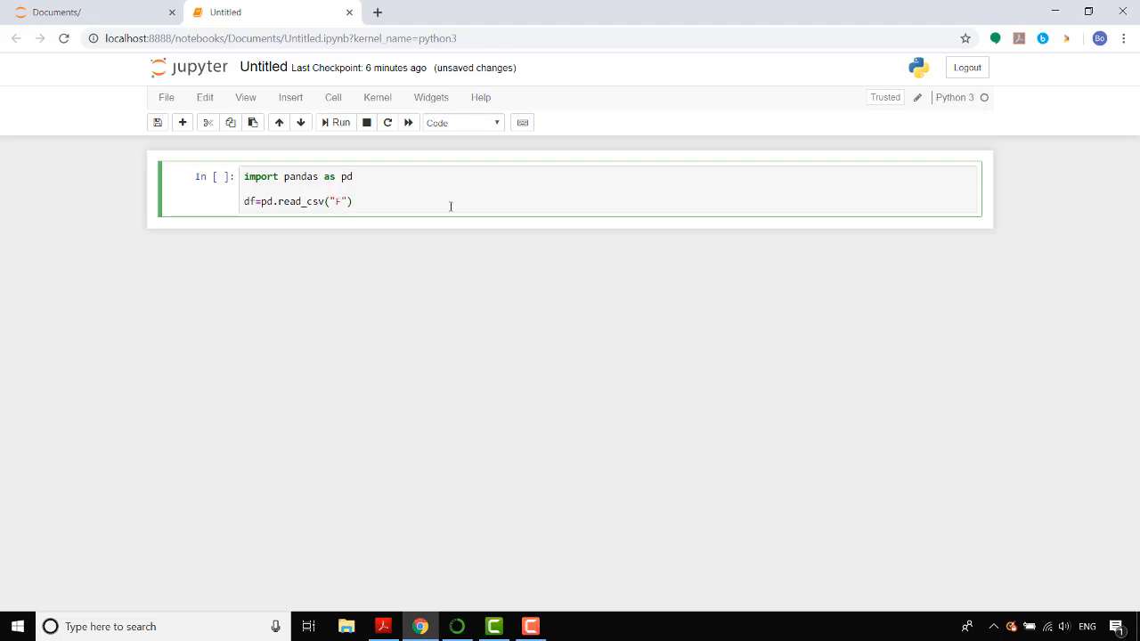
{"action": "type", "text": "FBOne.csv"}
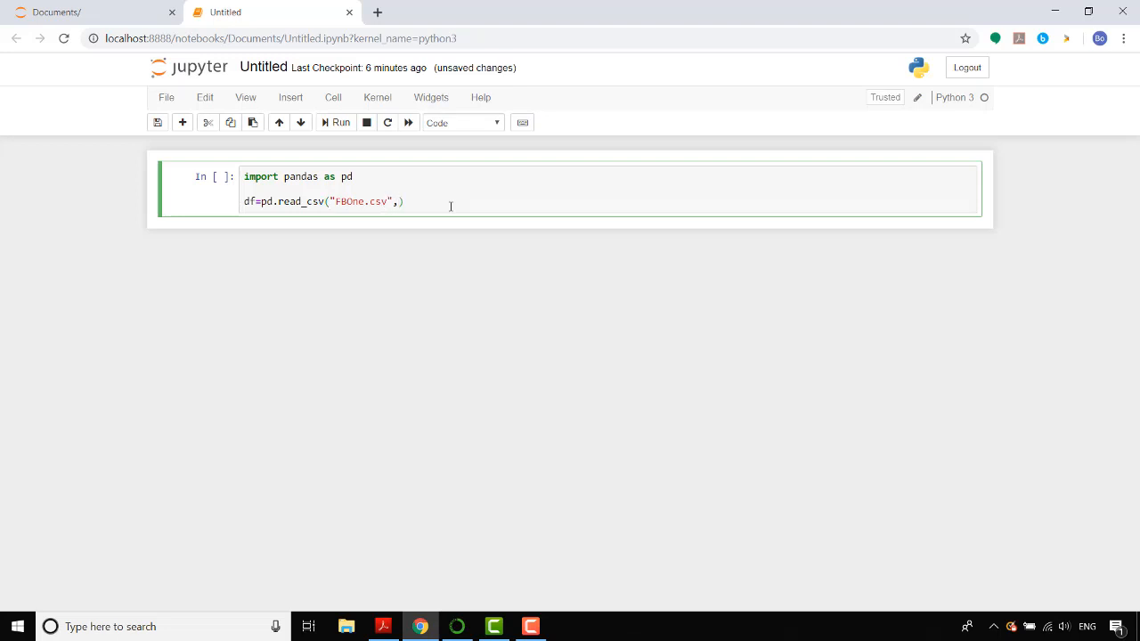
{"action": "type", "text": "sep"}
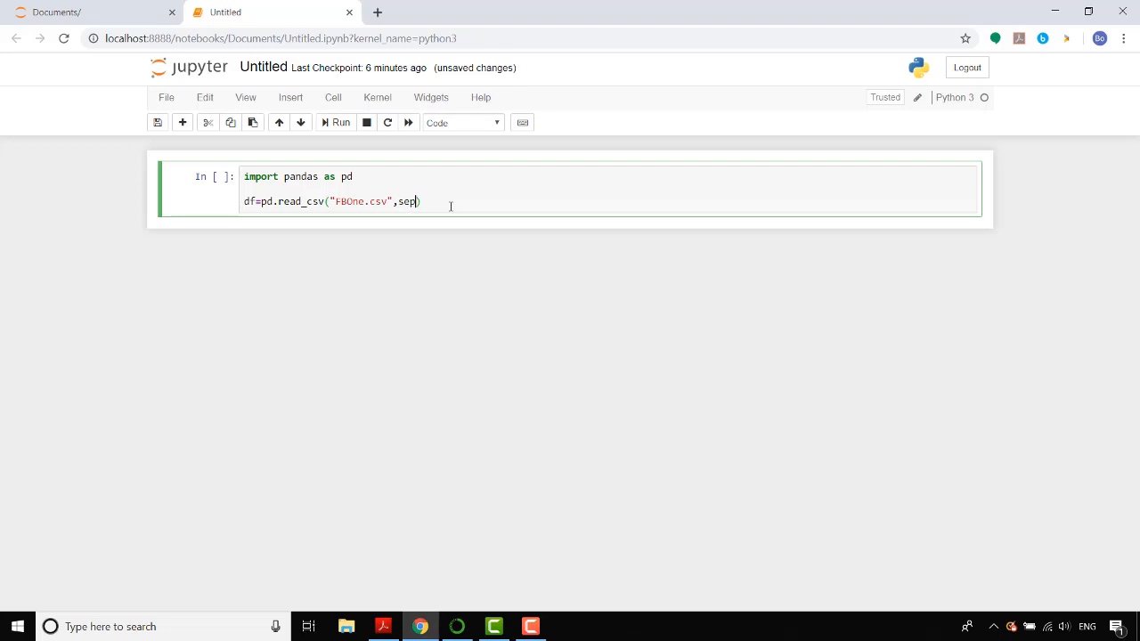
{"action": "type", "text": "="}
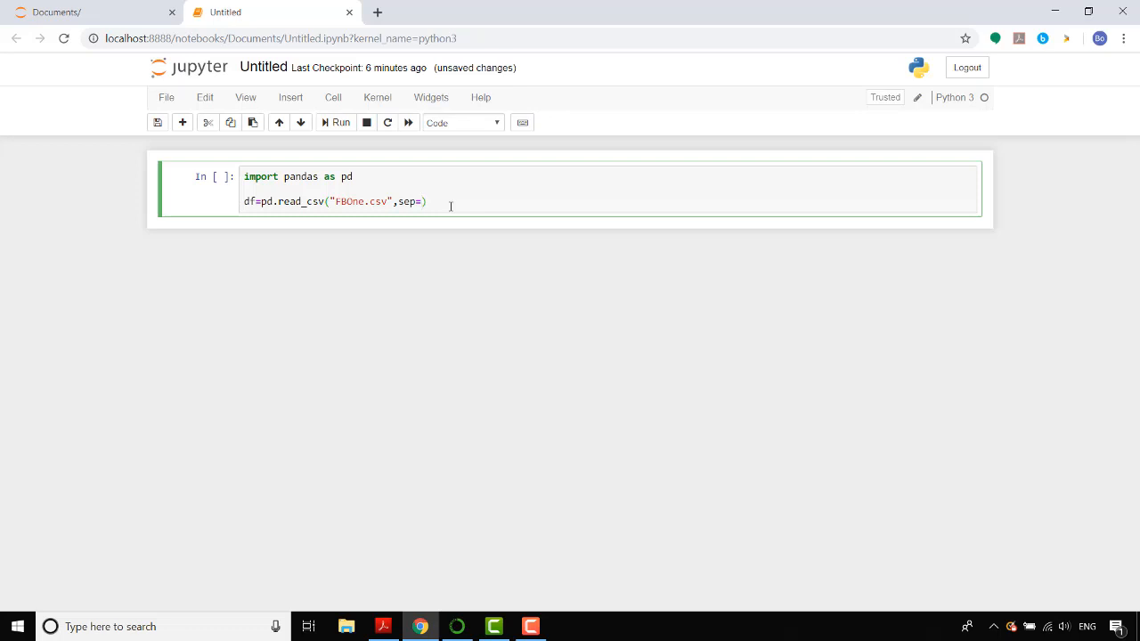
{"action": "type", "text": "\"\""}
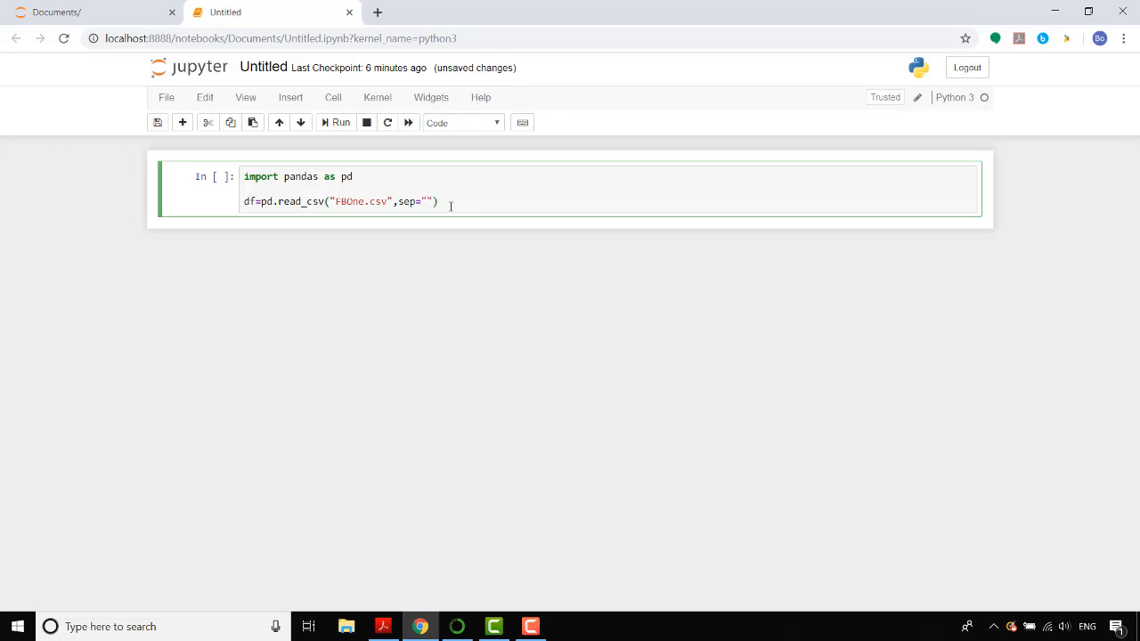
{"action": "type", "text": ","}
{"action": "type", "text": "df"}
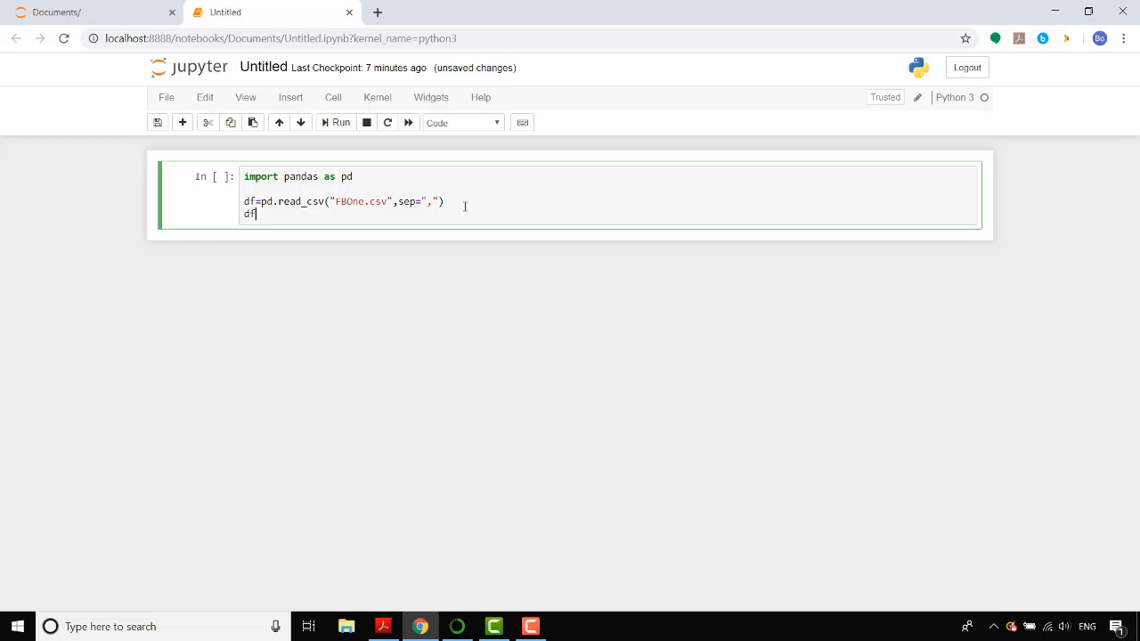
Run the cell to display the FBOne.csv DataFrame of dated stock prices
{"action": "left_click", "coordinate": [336, 121]}
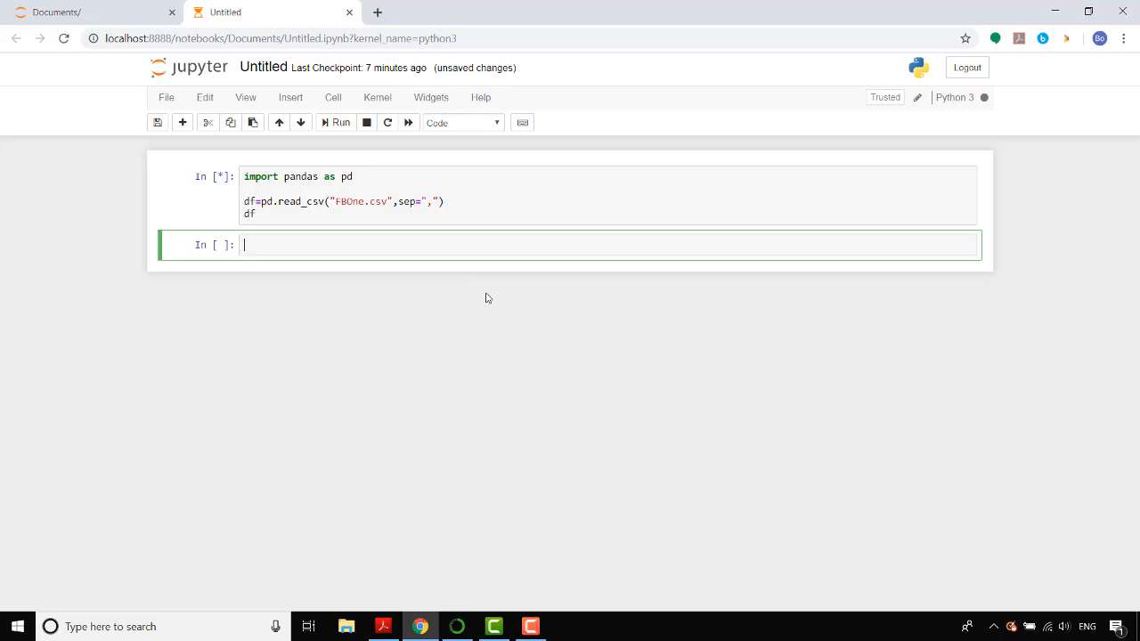
{"action": "left_click", "coordinate": [339, 121]}
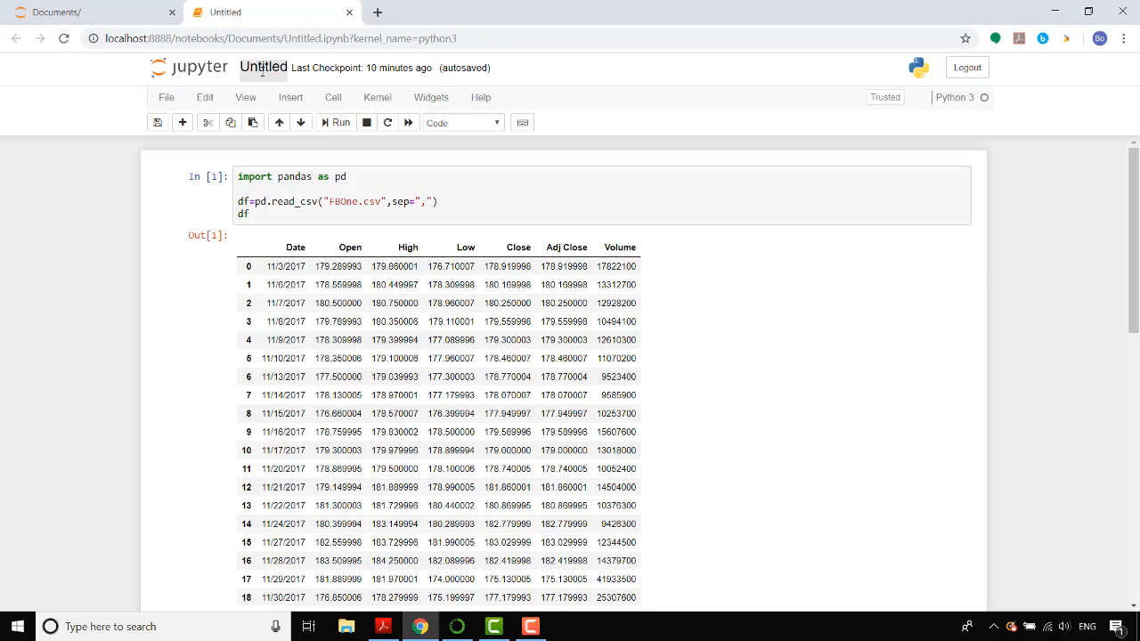
Rename the notebook from Untitled to 'Learning Python'
{"action": "left_click", "coordinate": [264, 68]}
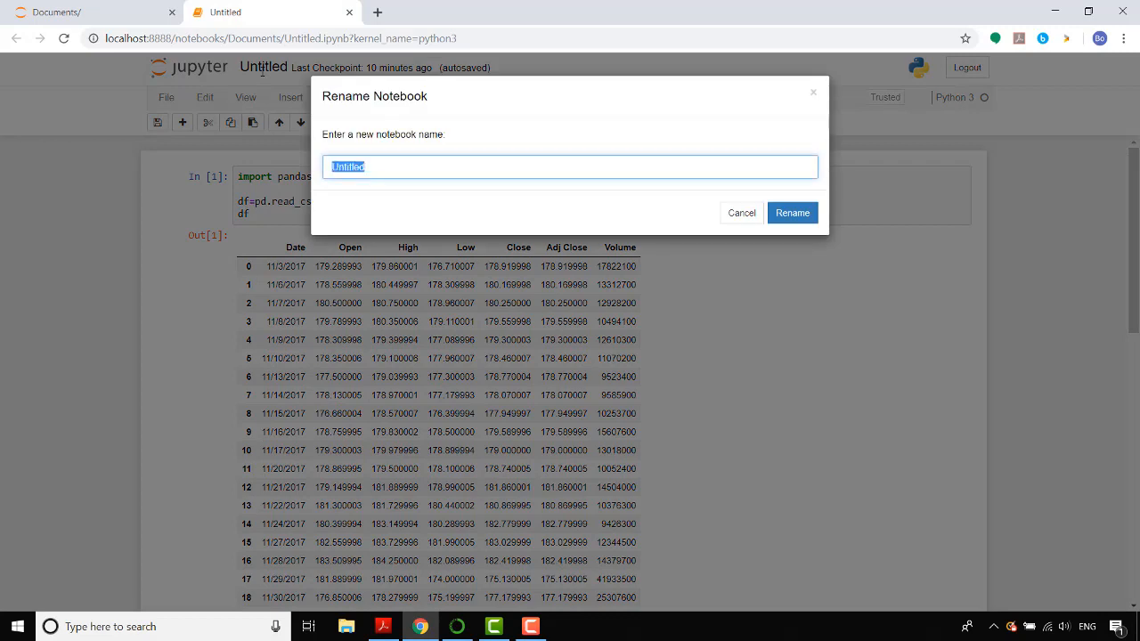
{"action": "type", "text": "Lear"}
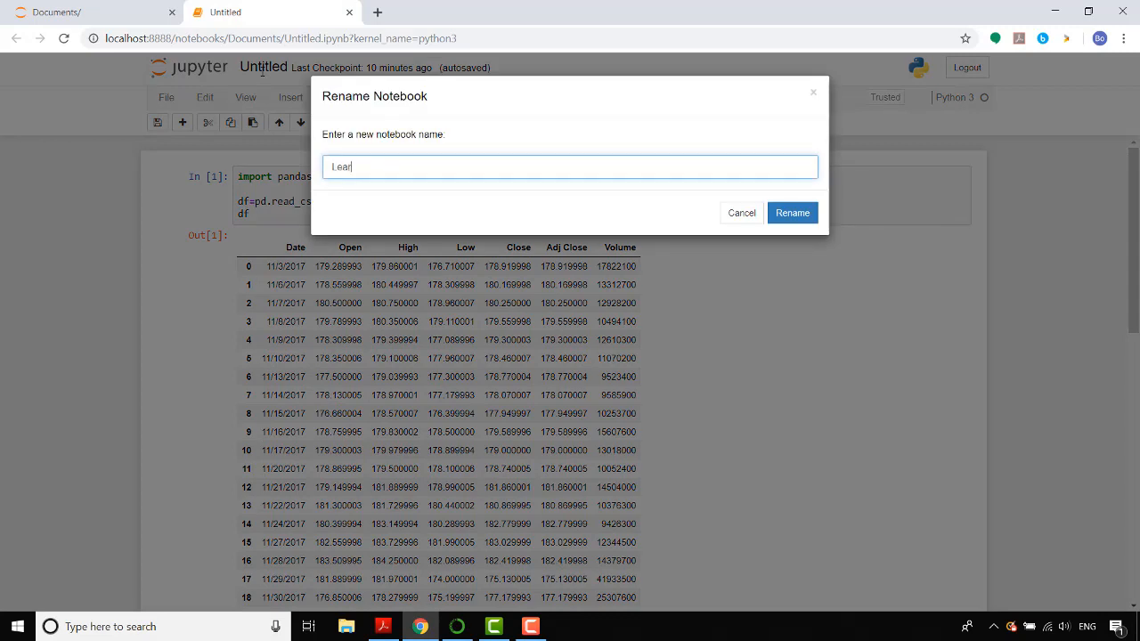
{"action": "type", "text": "ning Python"}
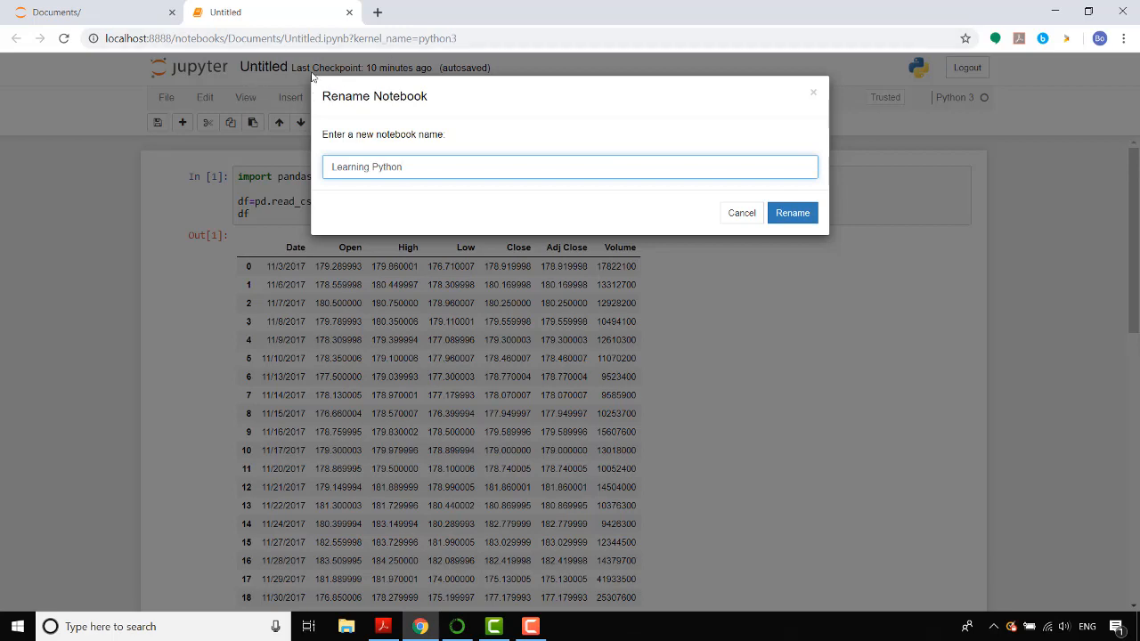
{"action": "mouse_move", "coordinate": [779, 248]}
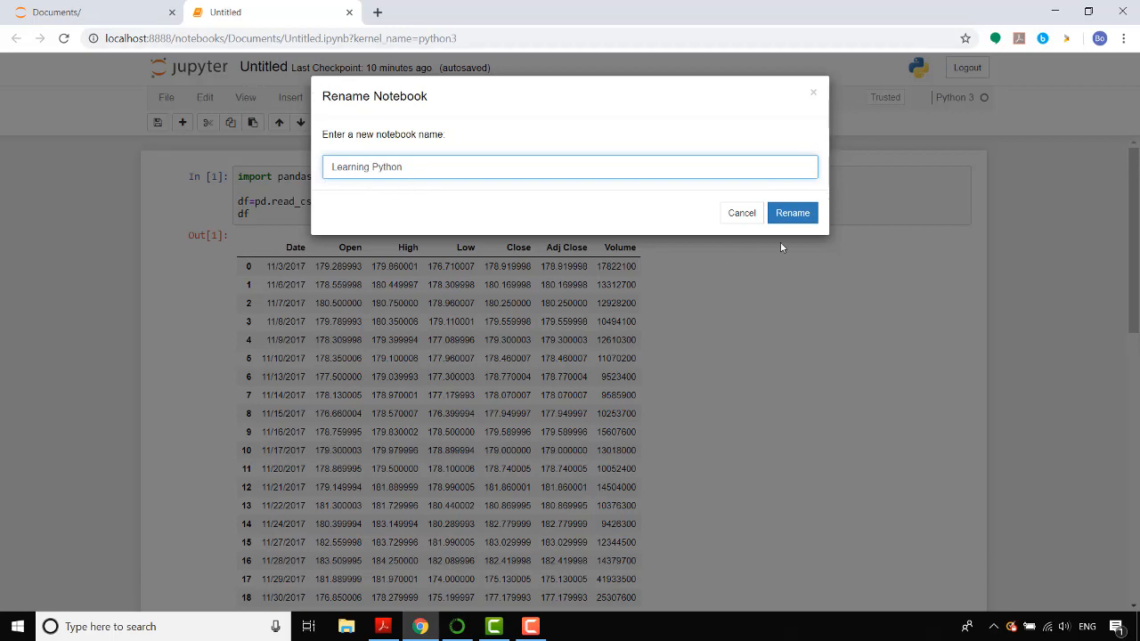
{"action": "left_click", "coordinate": [791, 214]}
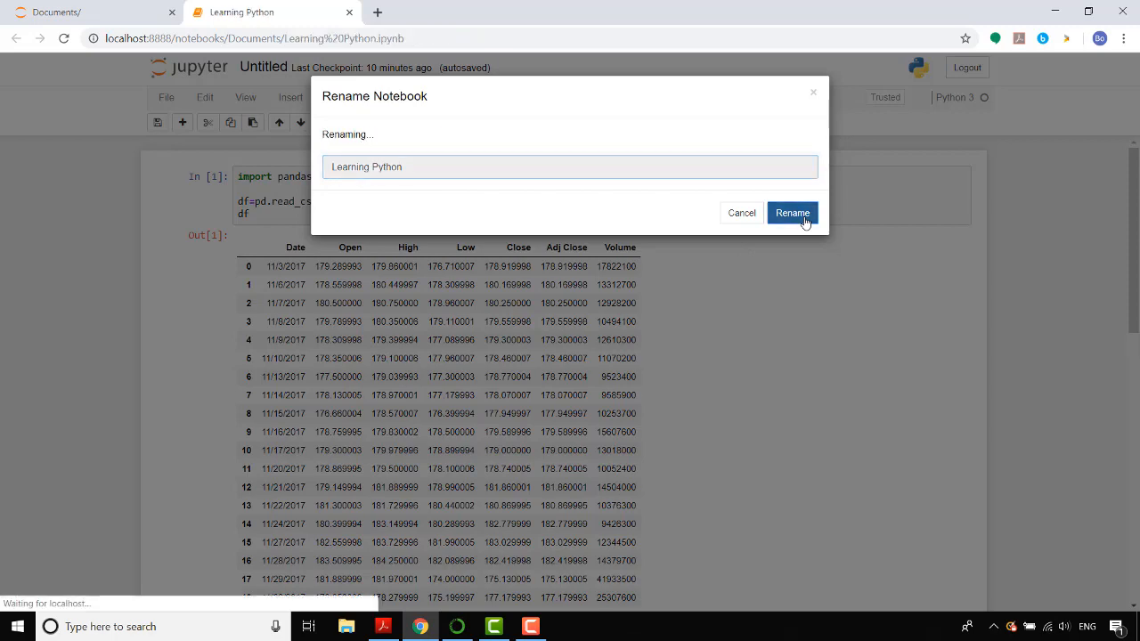
{"action": "left_click", "coordinate": [790, 214]}
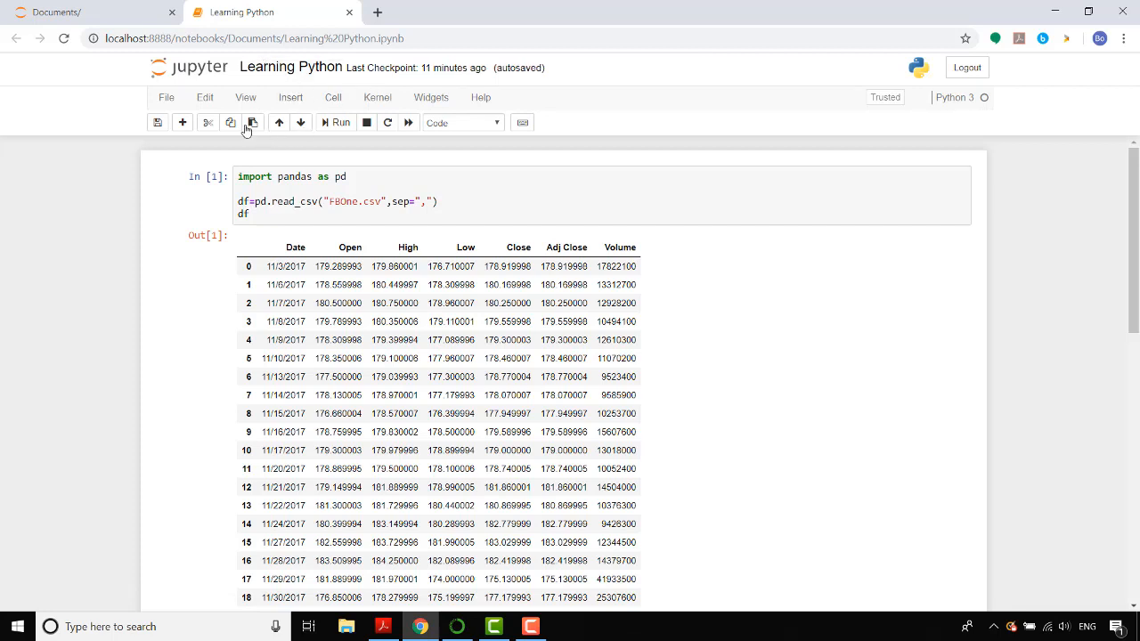
Return to the Documents listing showing Learning Python.ipynb and FBOne.csv
{"action": "left_click", "coordinate": [57, 11]}
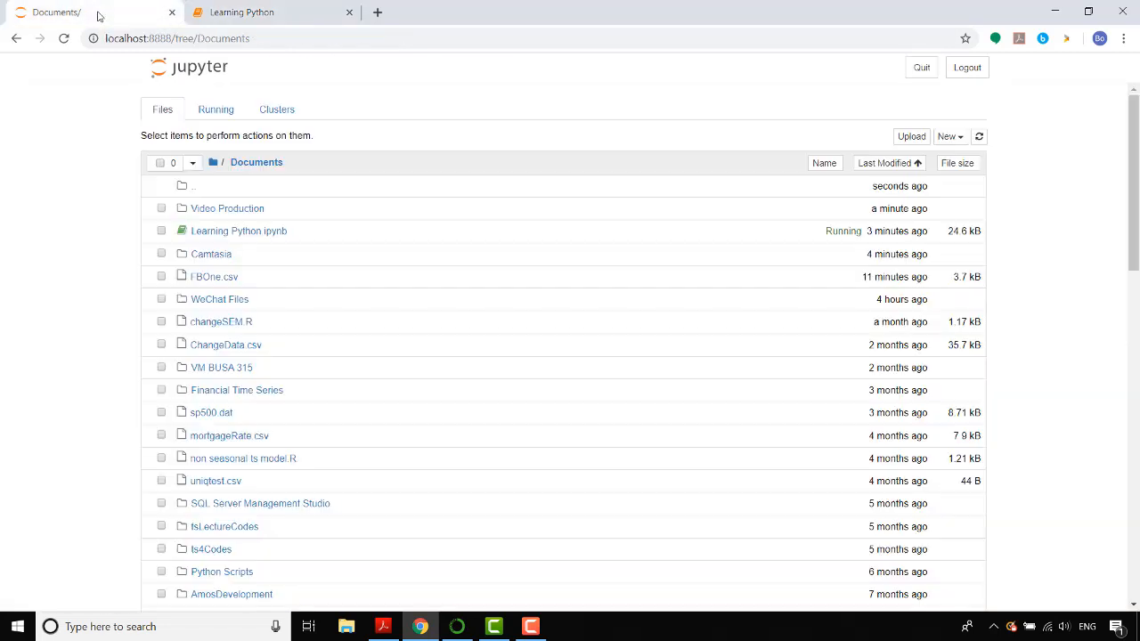
{"action": "mouse_move", "coordinate": [206, 241]}
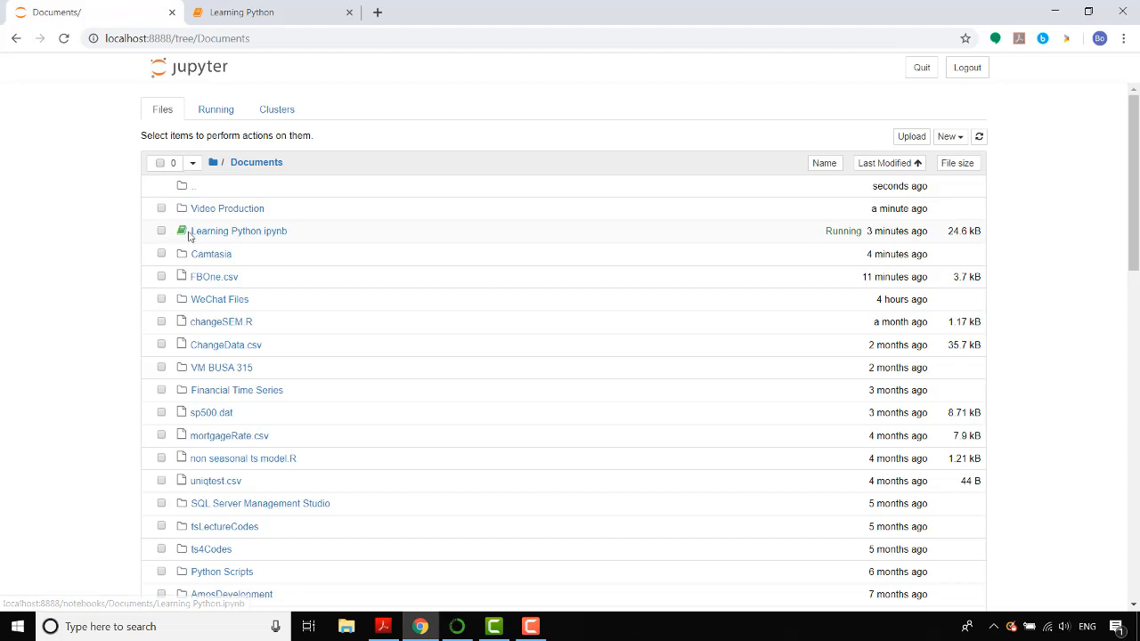
{"action": "mouse_move", "coordinate": [288, 242]}
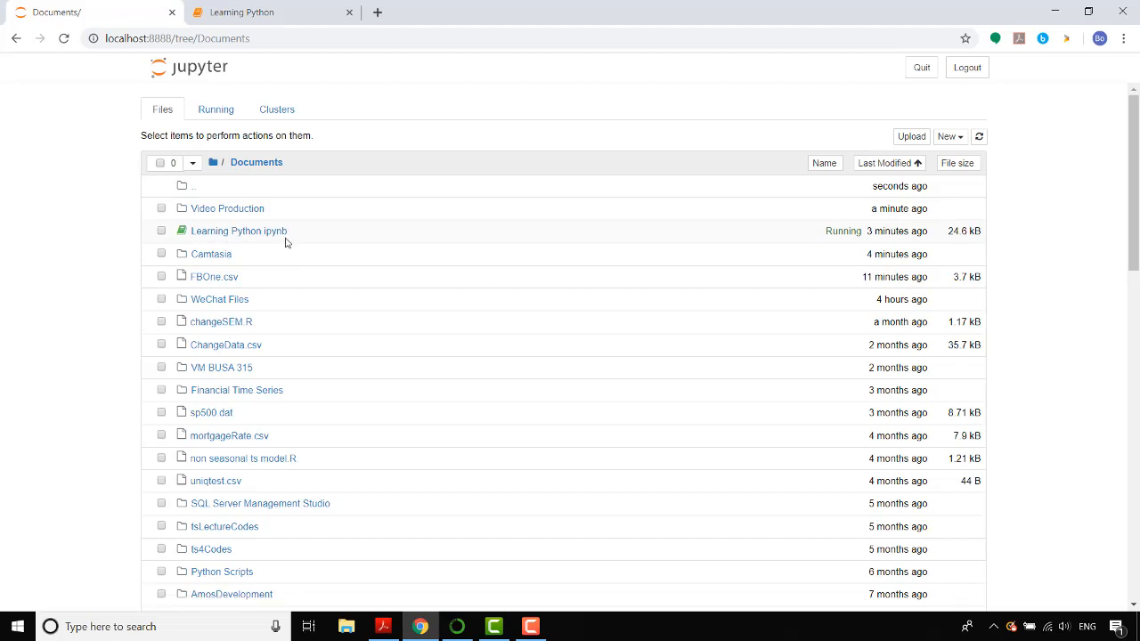
{"action": "mouse_move", "coordinate": [214, 278]}
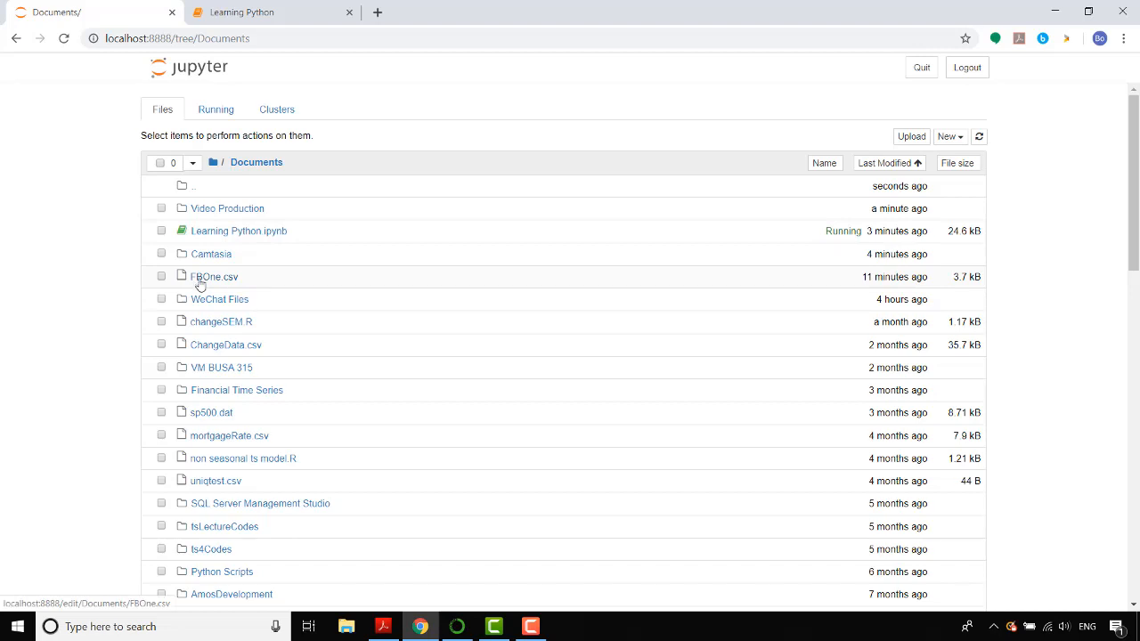
{"action": "mouse_move", "coordinate": [238, 283]}
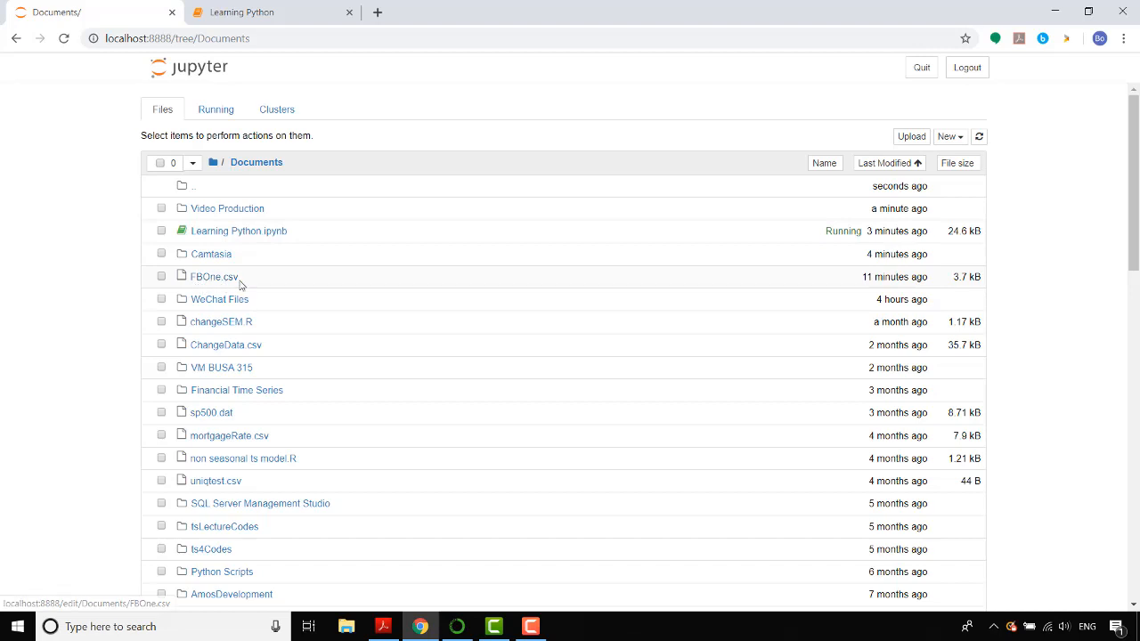